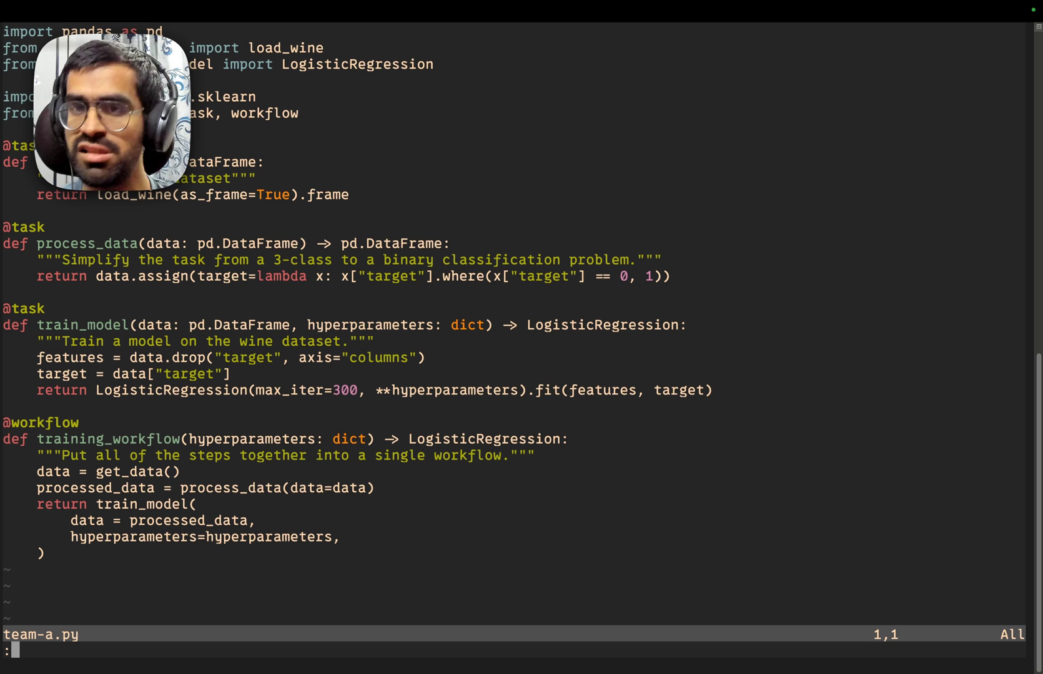
pyautogui.moveTo(728, 398)
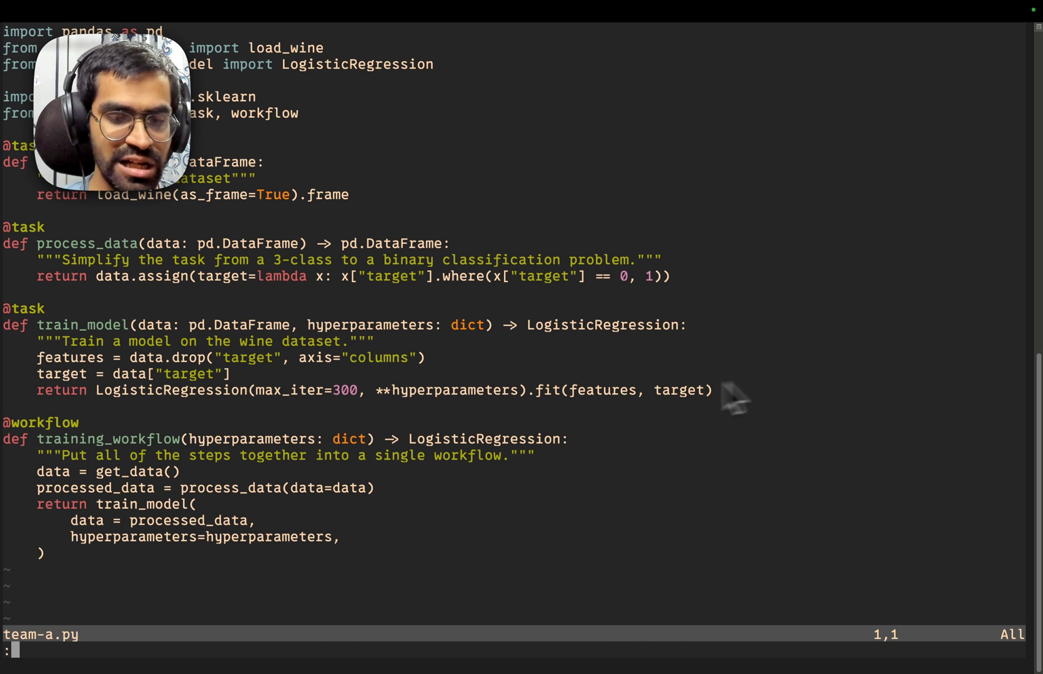
pyautogui.moveTo(628, 408)
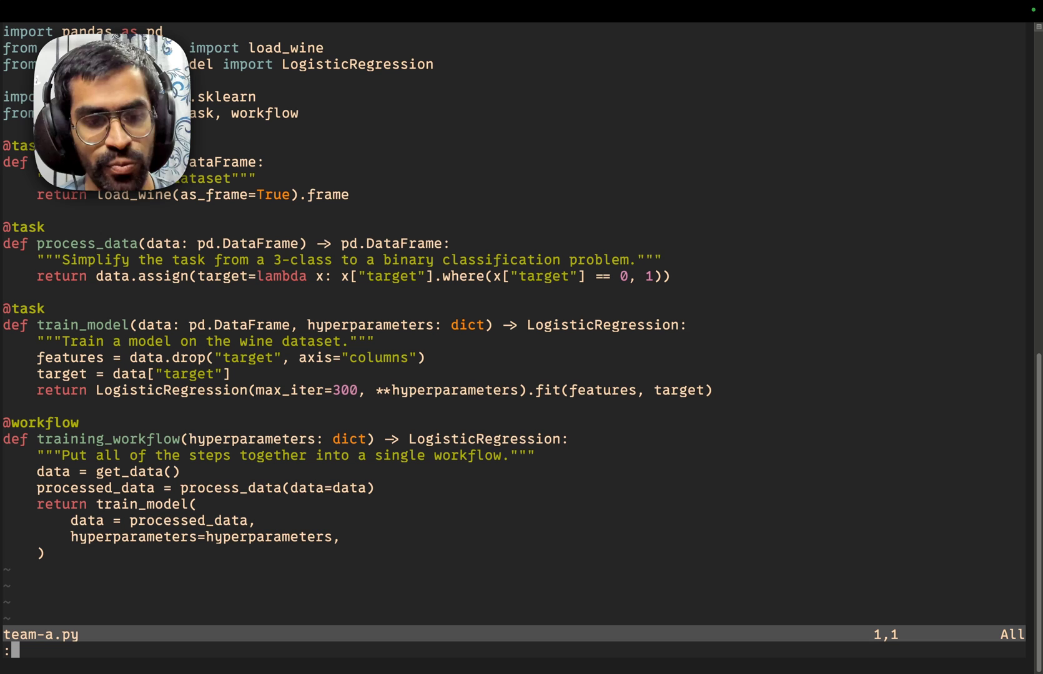
# Run :PiecesCopilot to open the Copilot chat split beside team-a.py
pyautogui.write('P')
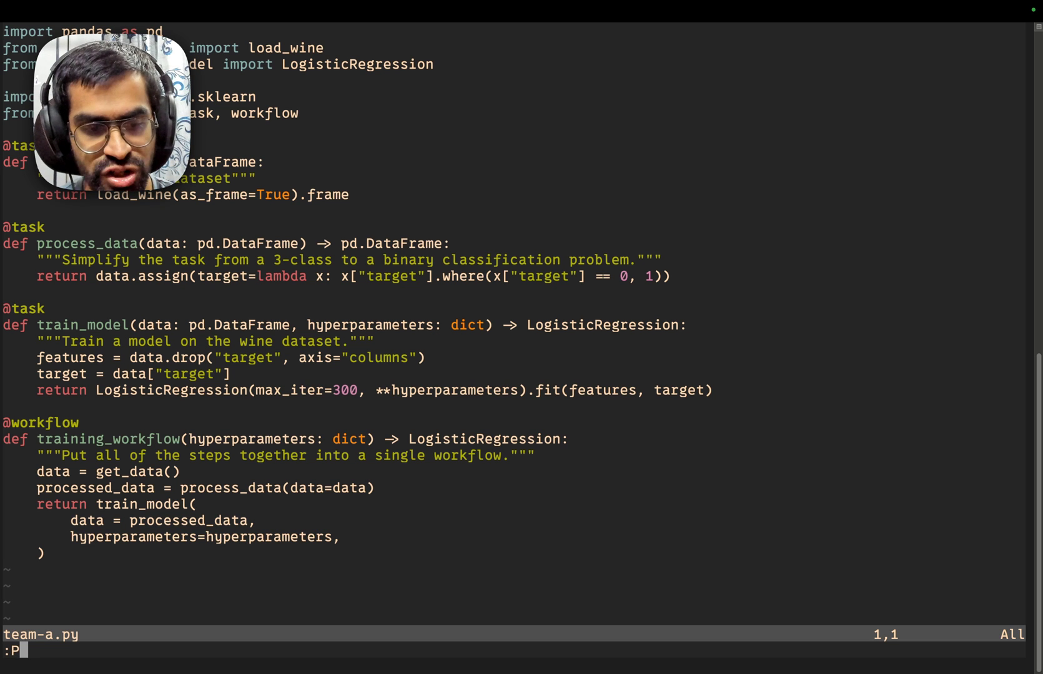
pyautogui.write('ieces')
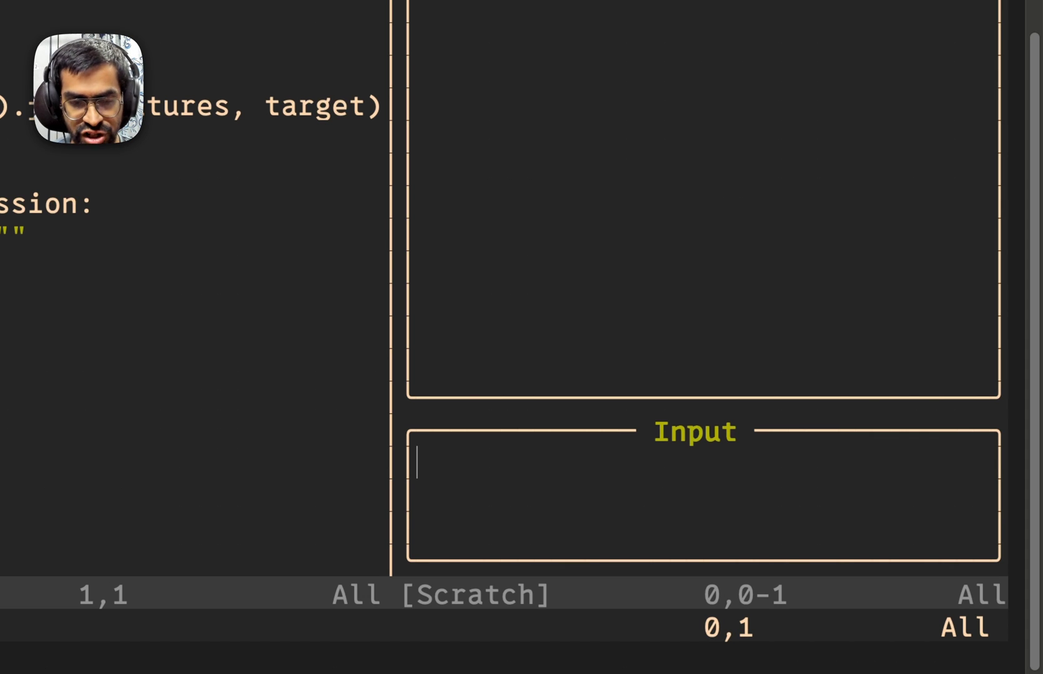
pyautogui.write('What is a w')
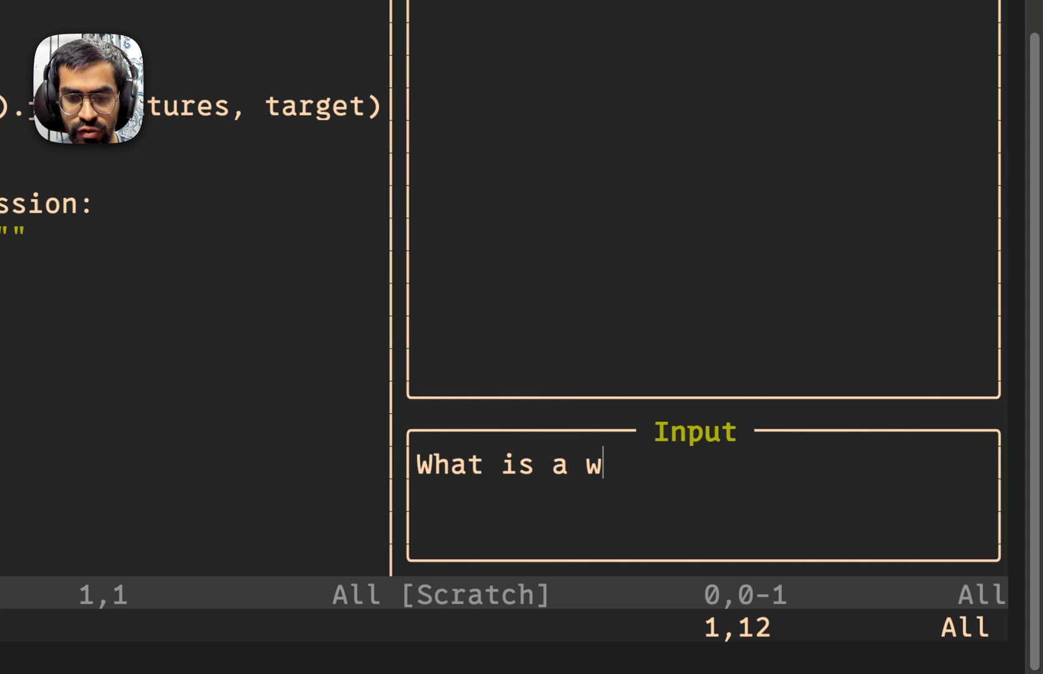
pyautogui.write('ebsockt')
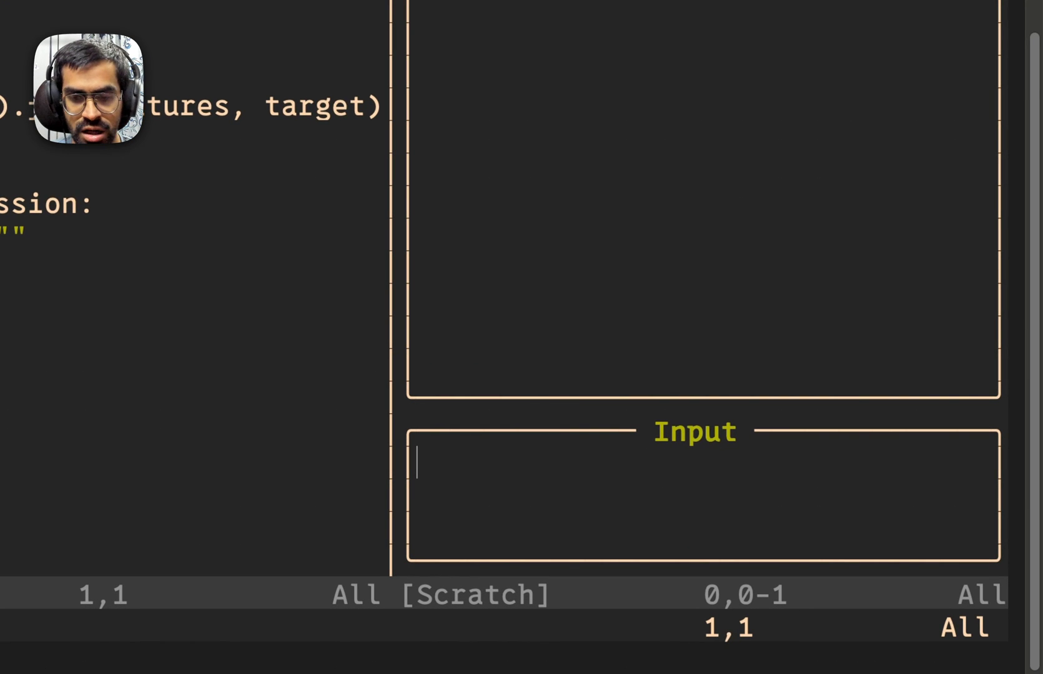
# Ask Copilot 'How to close a websocket in python' and send it
pyautogui.write('How to close a webso')
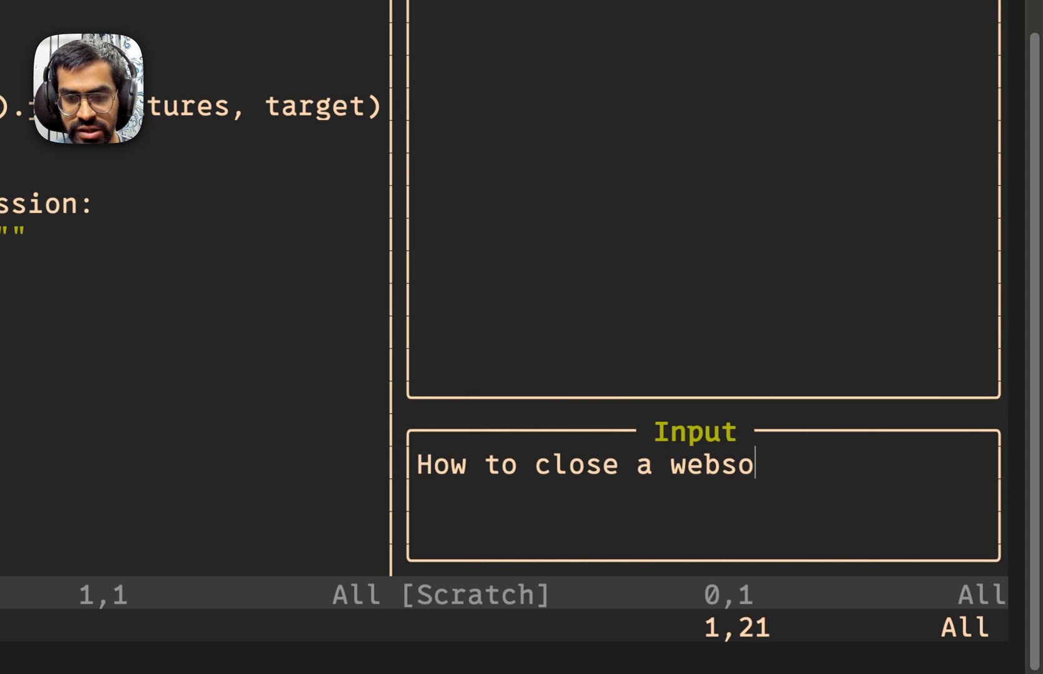
pyautogui.write('cket in pyth')
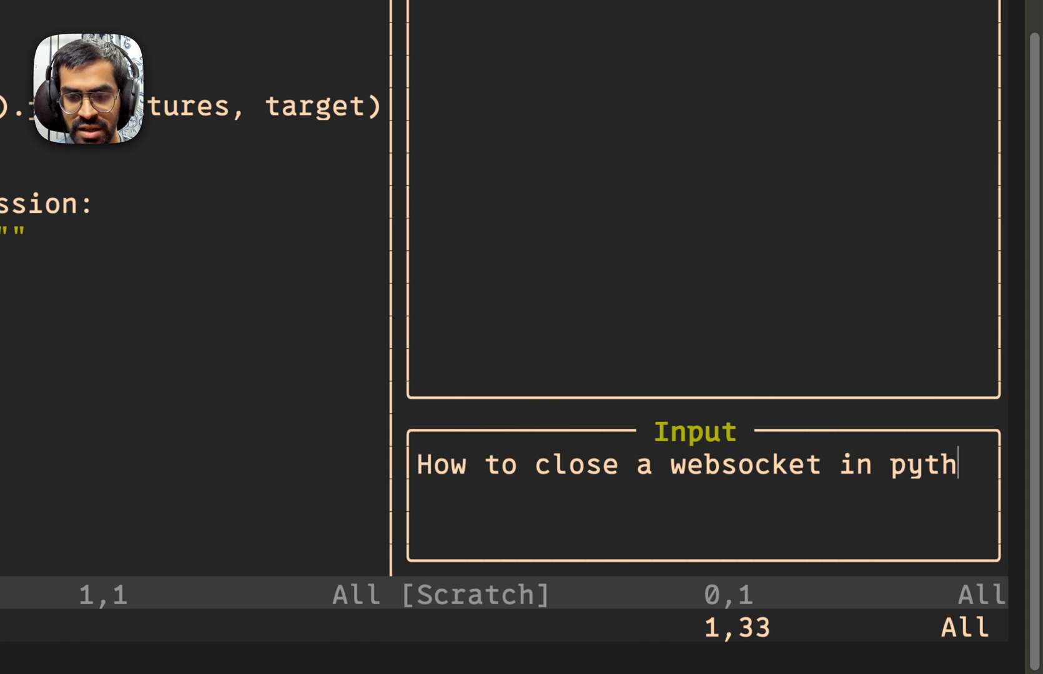
pyautogui.write('on')
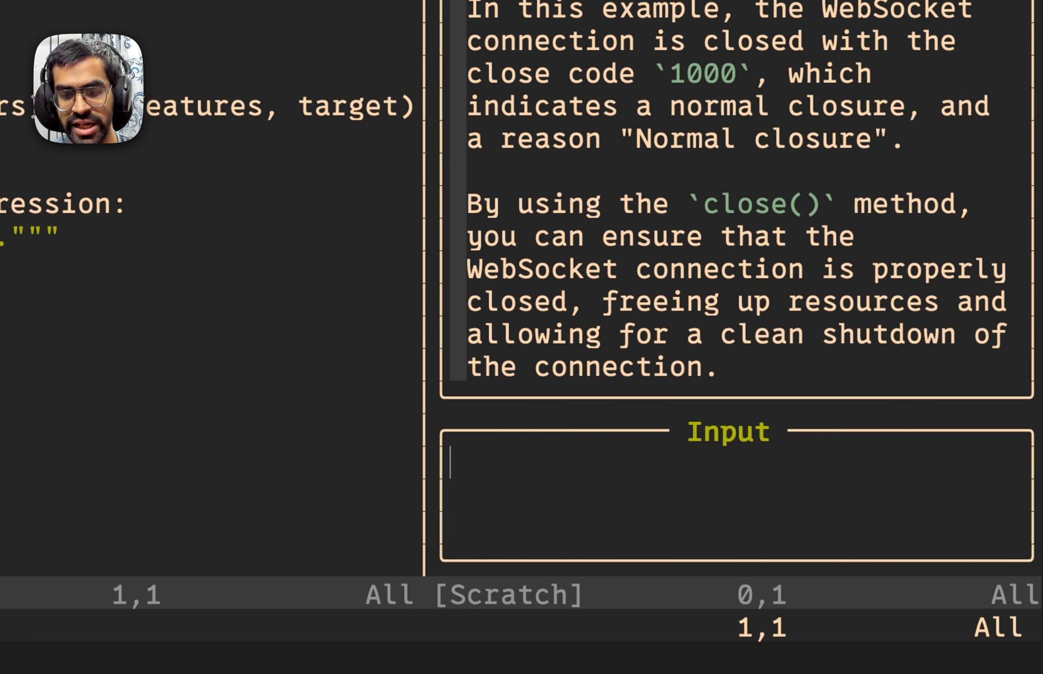
# Enter /change_model and choose GPT-4 Chat Model as the Copilot model
pyautogui.write('/')
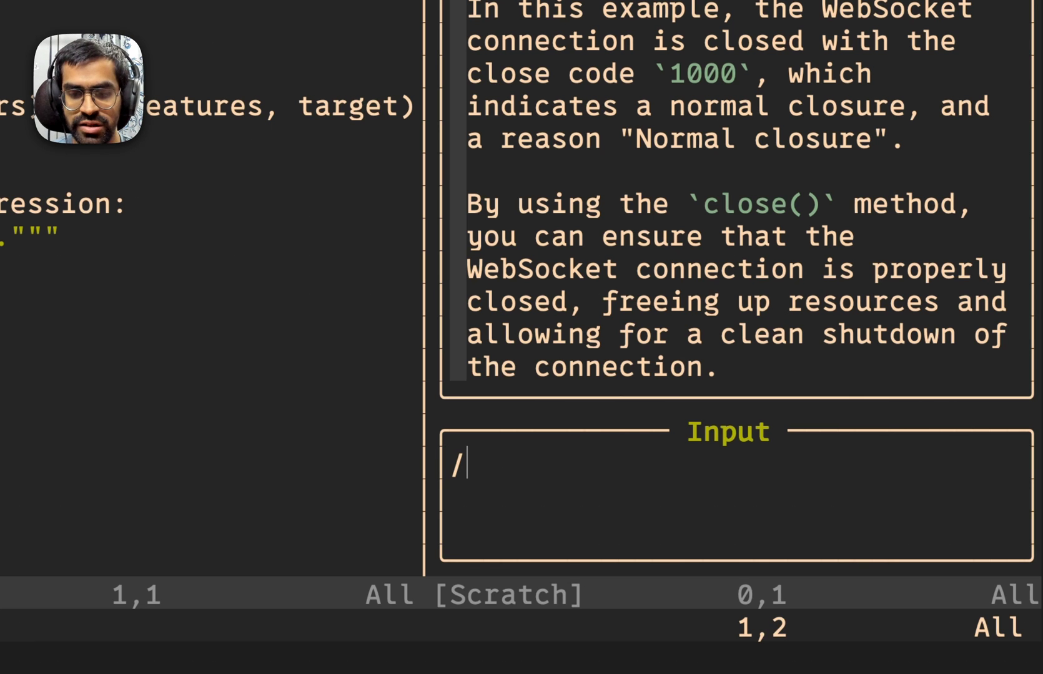
pyautogui.write('change_model')
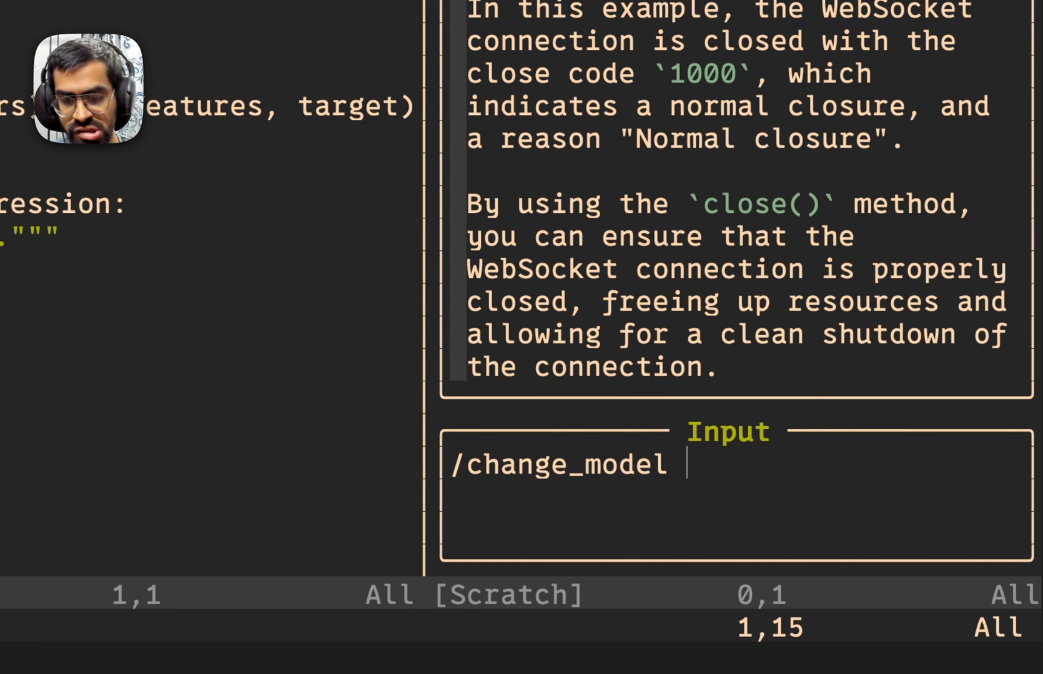
pyautogui.write('GP')
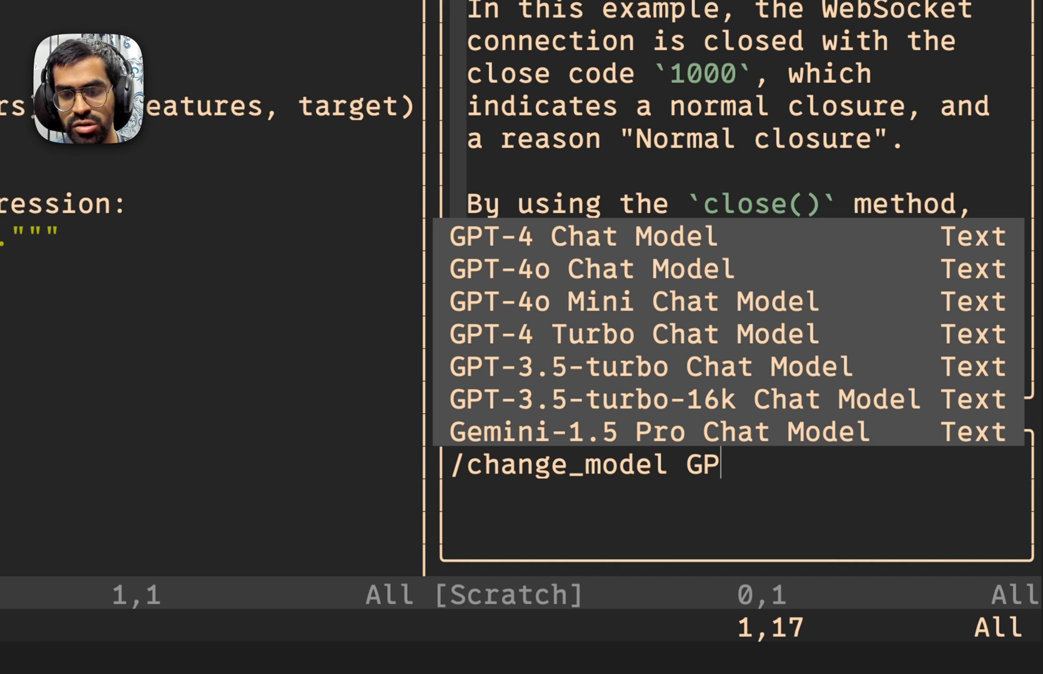
pyautogui.write('T=')
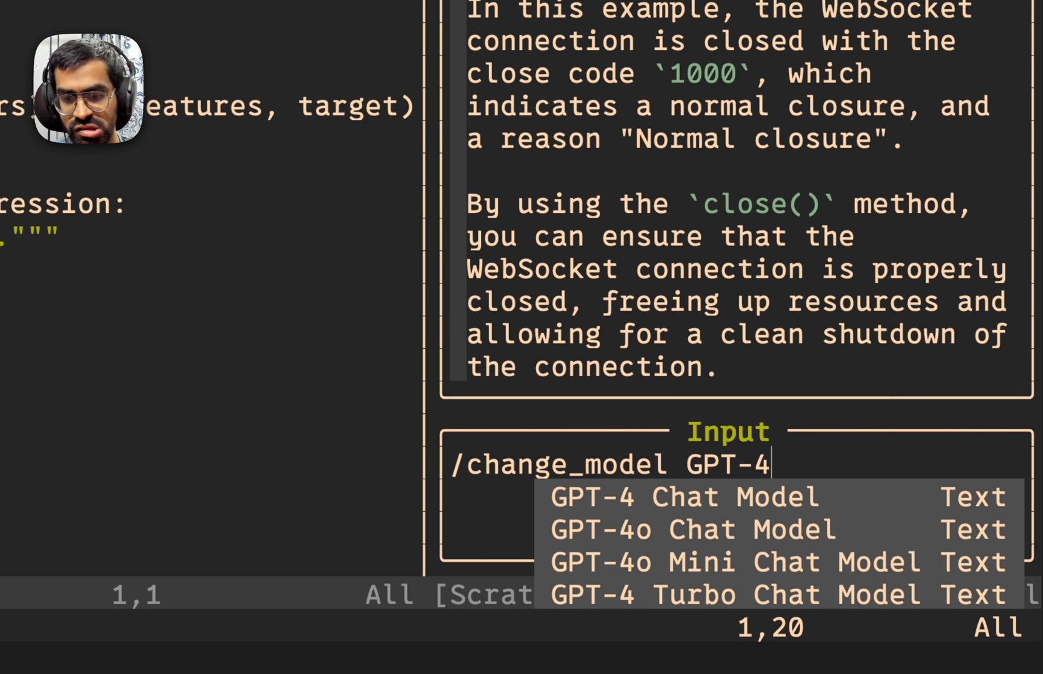
pyautogui.write('Conversations')
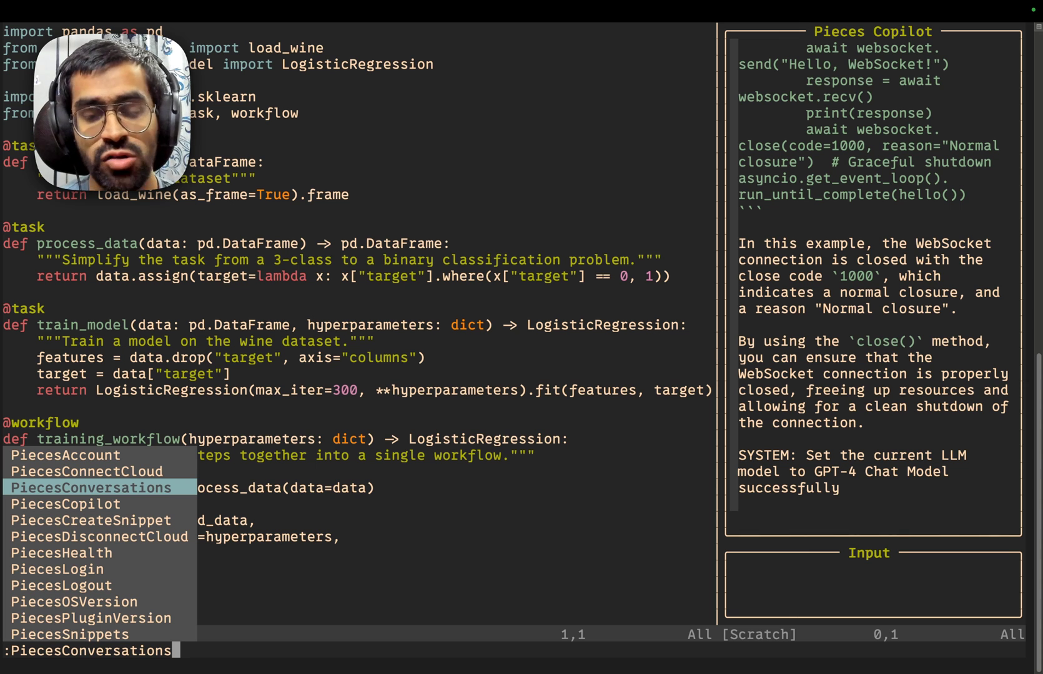
# Run :PiecesConversations to list saved Copilot chats
pyautogui.press('Enter')
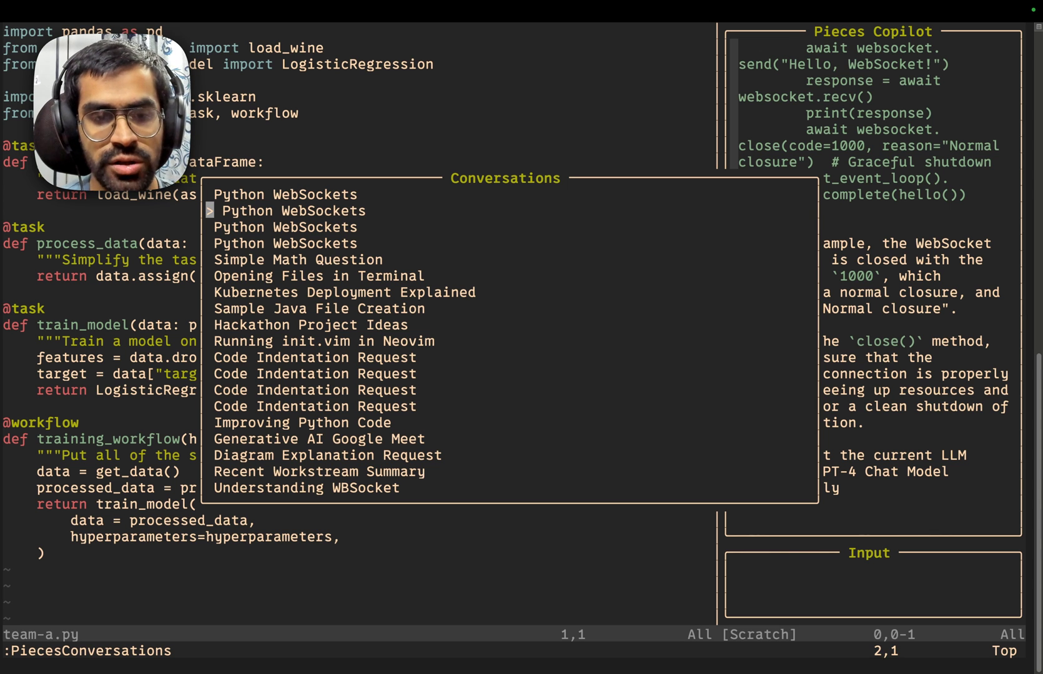
# Navigate the Conversations popup to Kubernetes Deployment Explained and open it
pyautogui.press('Down')
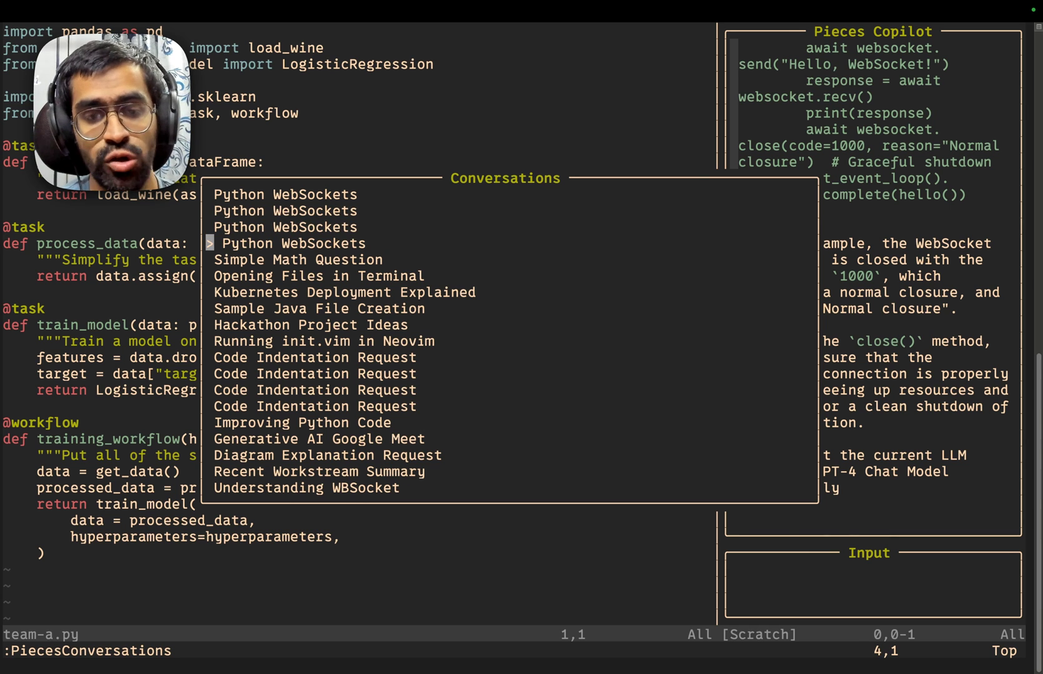
pyautogui.press('j')
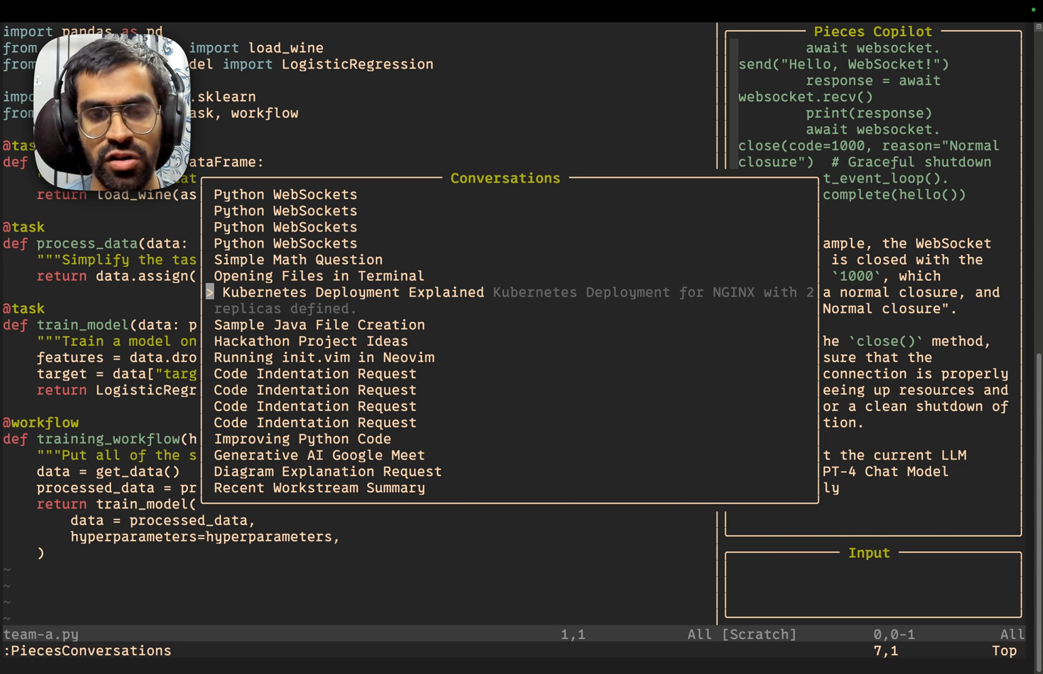
pyautogui.press('j')
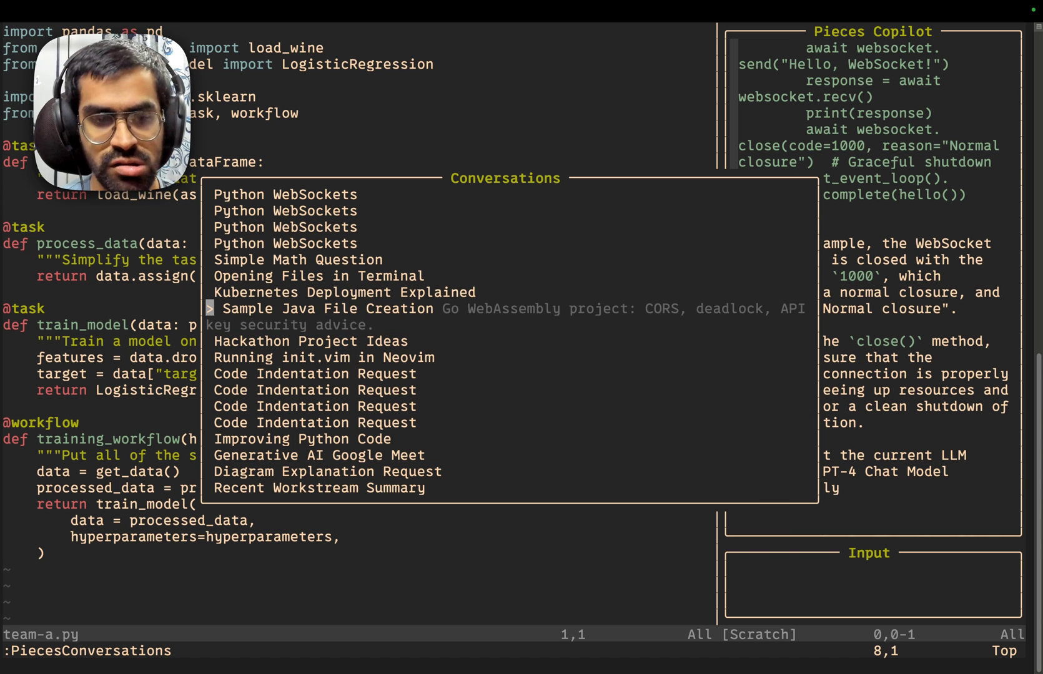
pyautogui.press('Up')
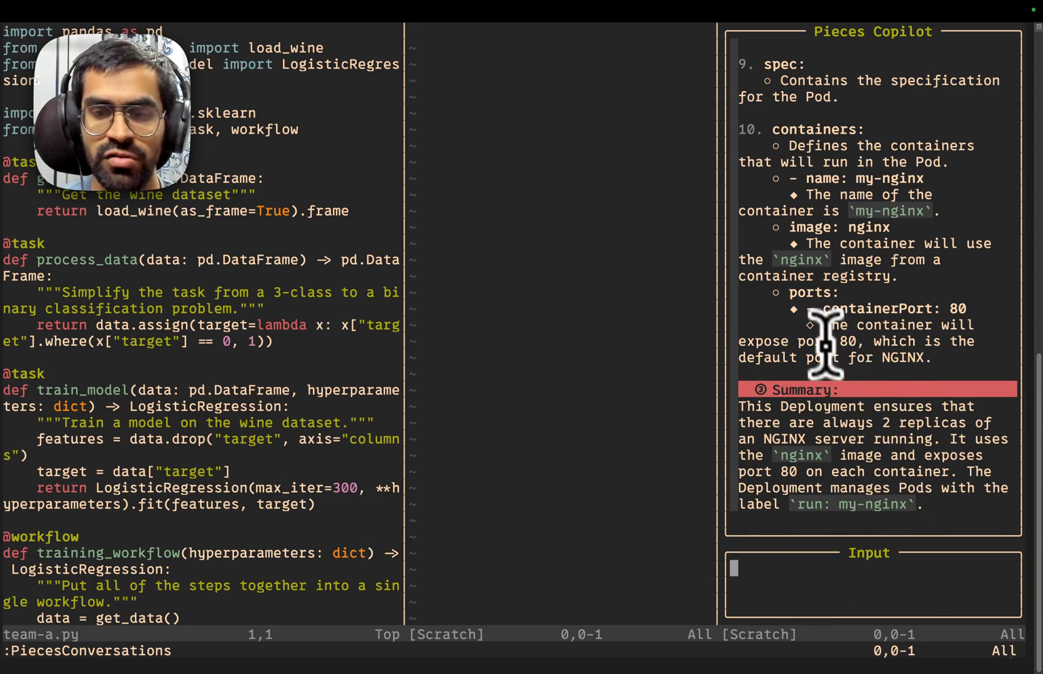
pyautogui.write('https://www.langchain.com/join-community')
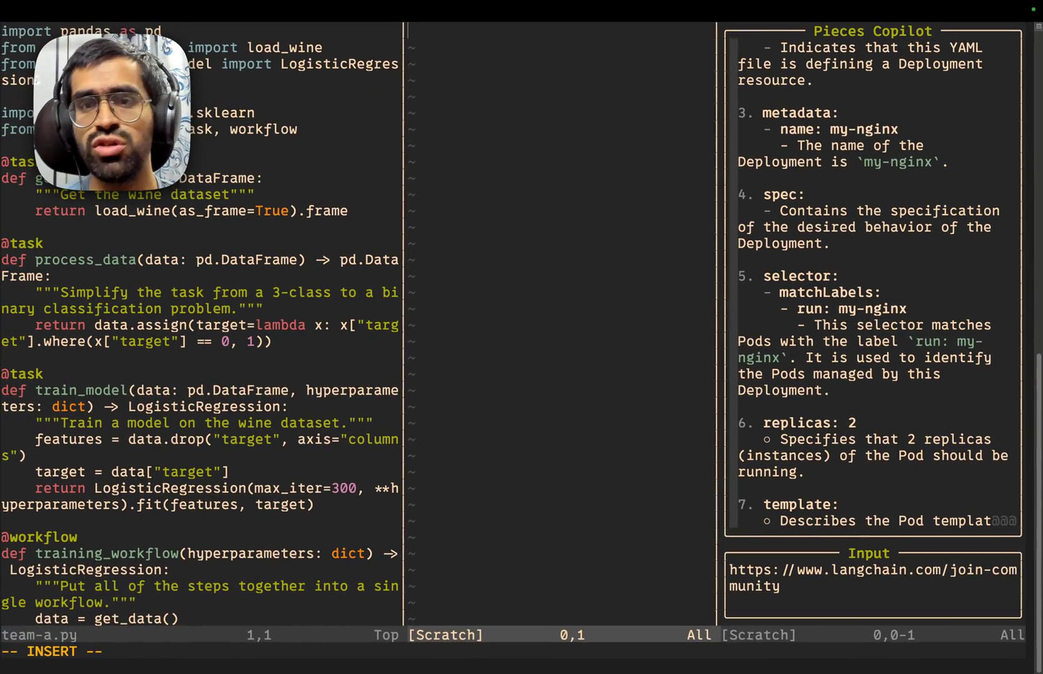